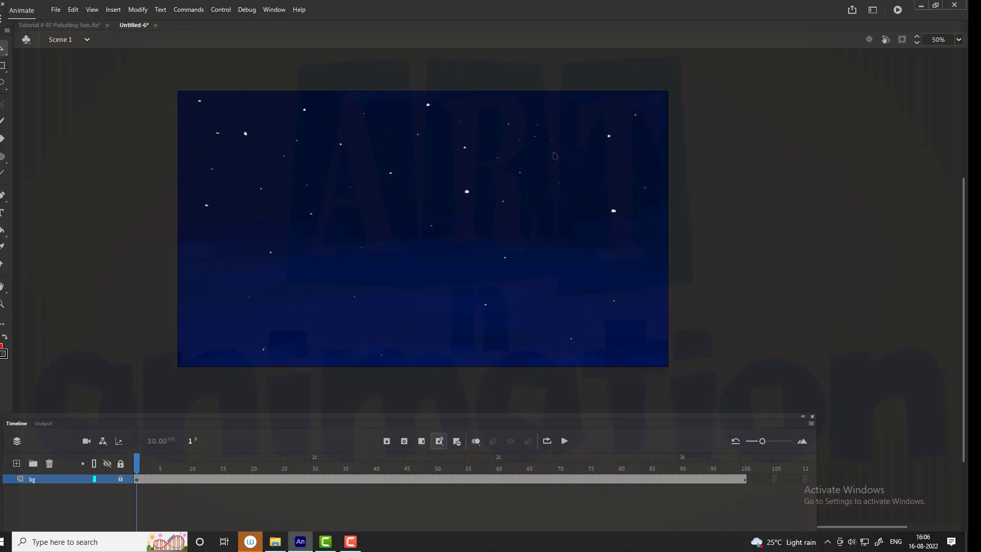
Add a new layer above the starry background and rename it map.
{"action": "left_click", "coordinate": [16, 463]}
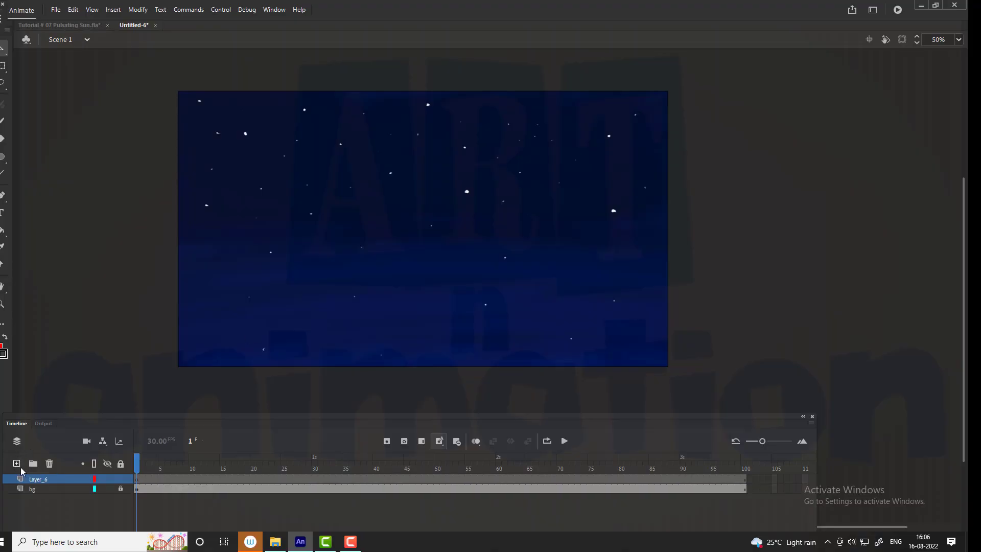
{"action": "left_click", "coordinate": [38, 479]}
{"action": "type", "text": "map"}
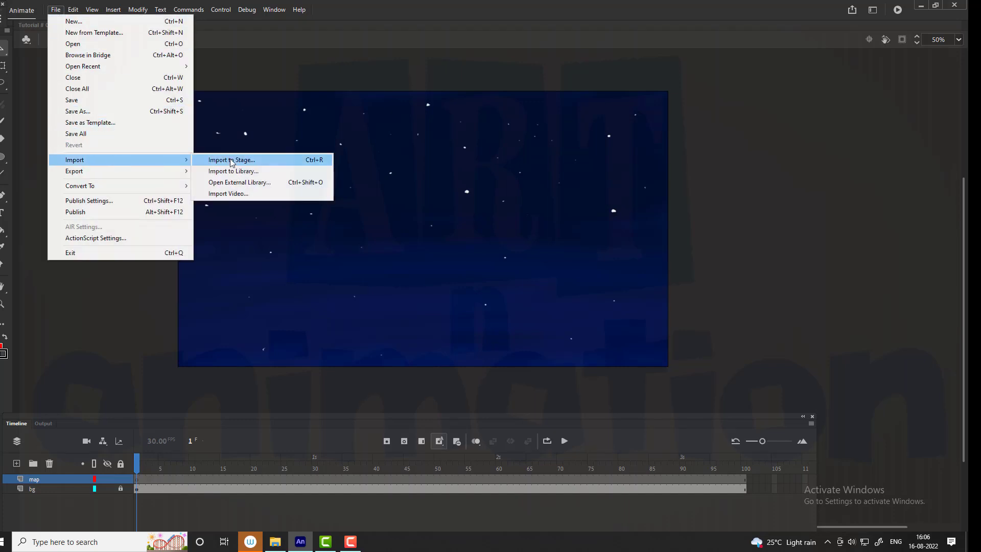
Import the world map image to the stage and scale it down to fit the background.
{"action": "left_click", "coordinate": [232, 159]}
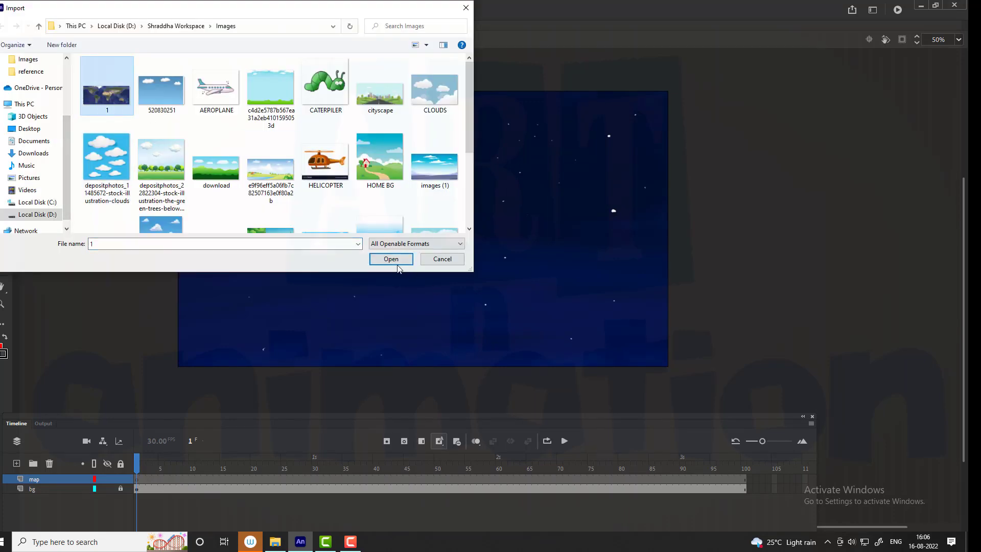
{"action": "left_click", "coordinate": [390, 259]}
{"action": "type", "text": "60"}
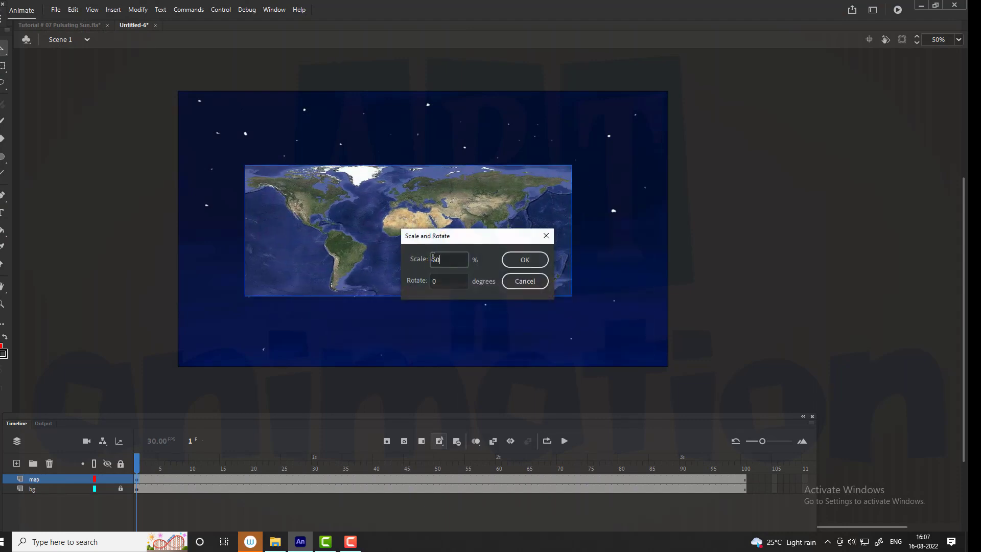
{"action": "left_click", "coordinate": [524, 260]}
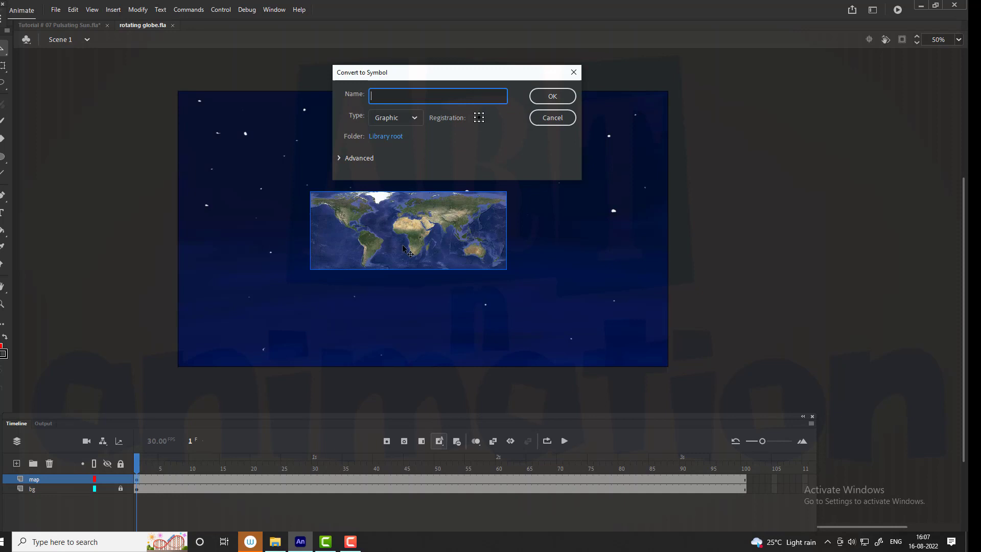
Convert the world map to a graphic symbol named map and enter it for editing.
{"action": "type", "text": "map"}
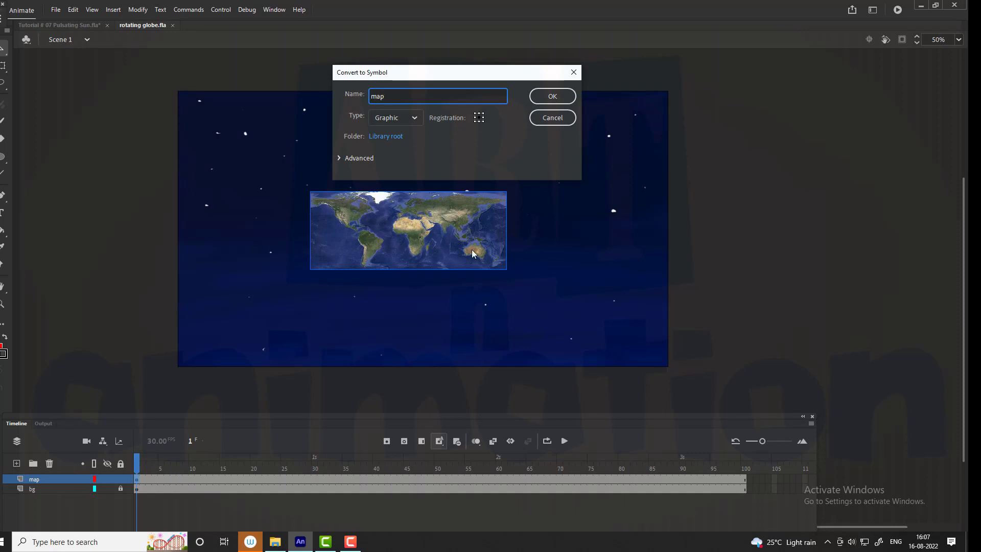
{"action": "left_click", "coordinate": [550, 96]}
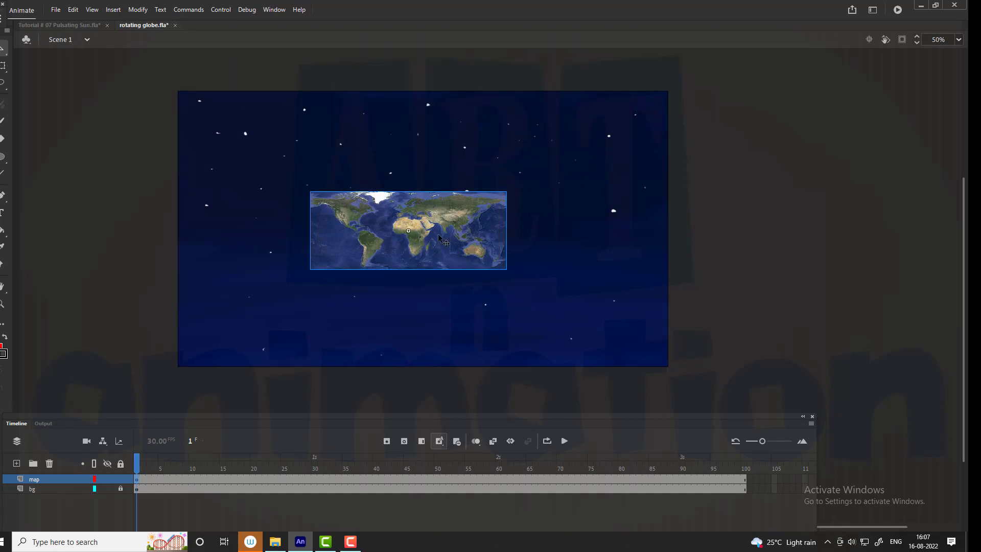
{"action": "double_click", "coordinate": [408, 230]}
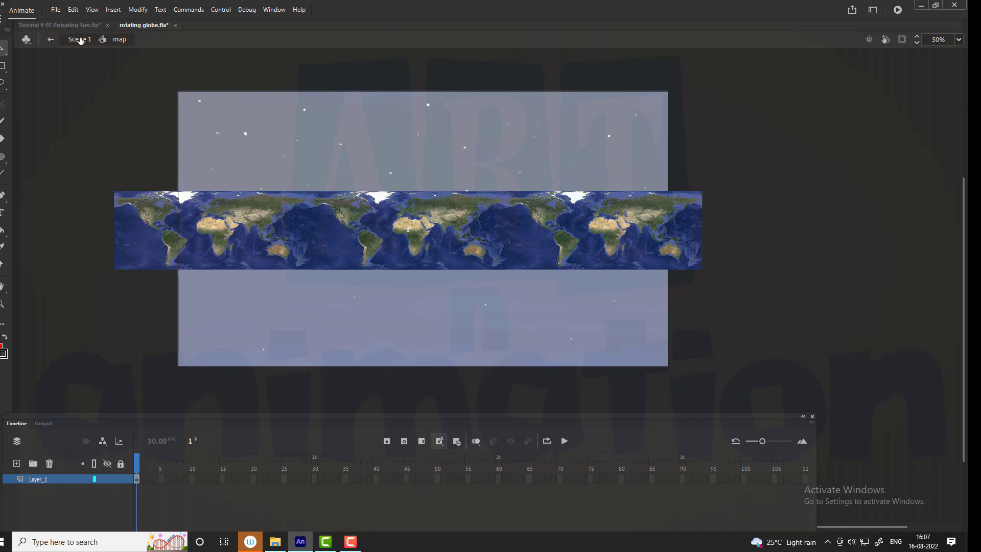
Return to Scene 1 and select the map layer to shift the strip behind the circle.
{"action": "left_click", "coordinate": [60, 40]}
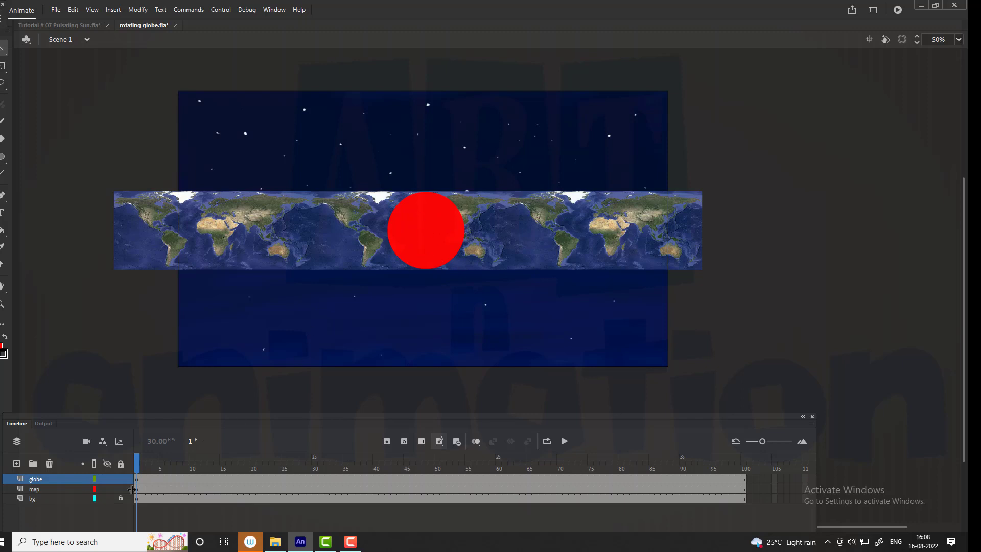
{"action": "left_click", "coordinate": [34, 488]}
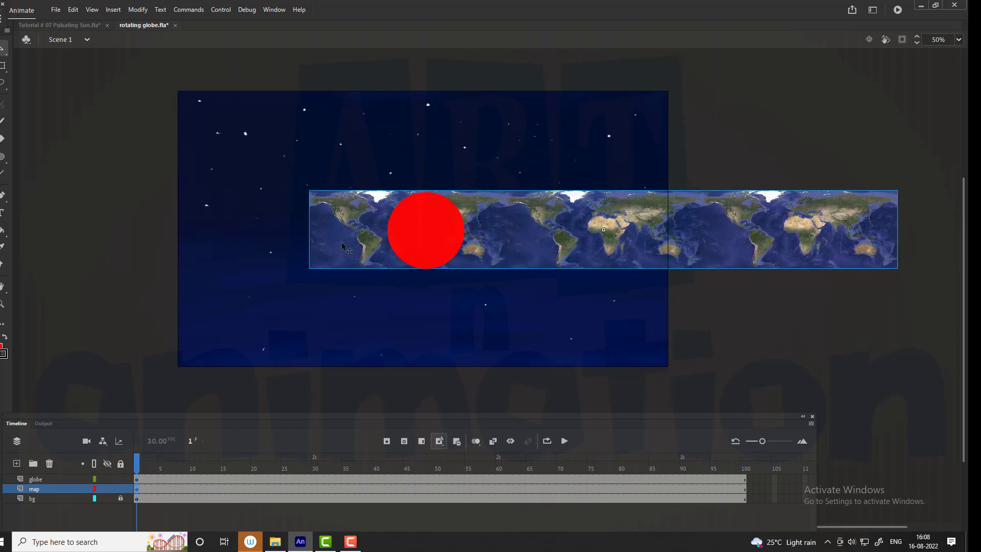
{"action": "mouse_move", "coordinate": [90, 9]}
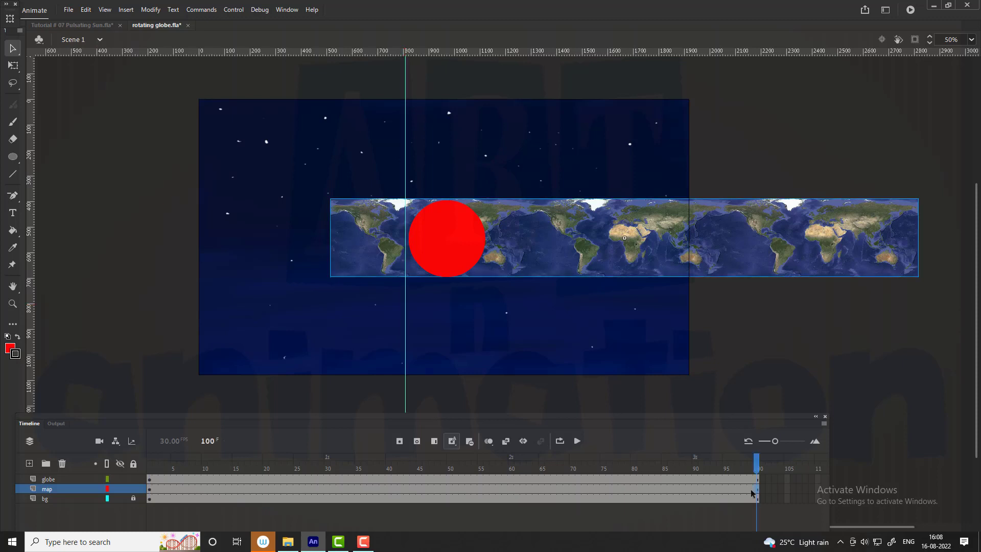
Add end keyframes at frame 100 and select the red circle for conversion.
{"action": "key", "text": "f6"}
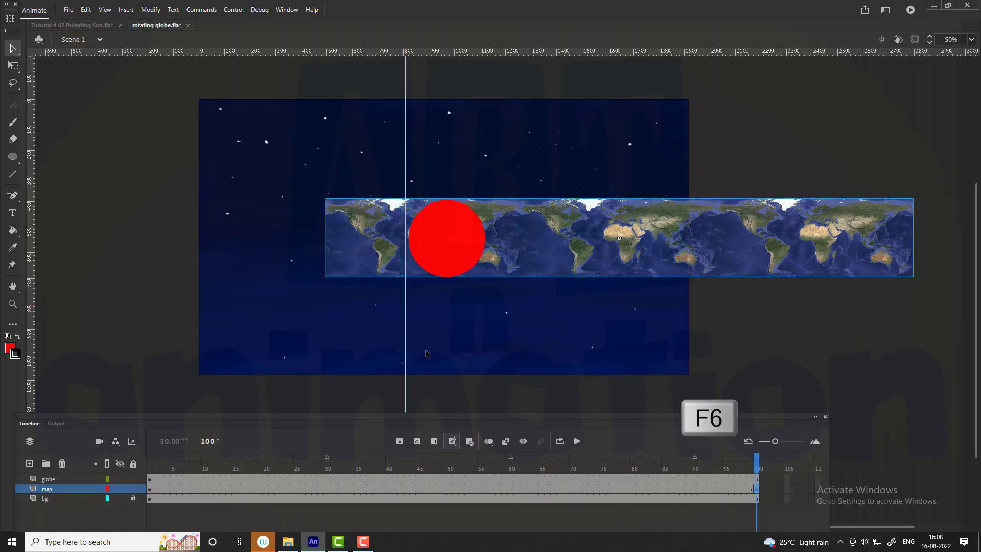
{"action": "key", "text": "f6"}
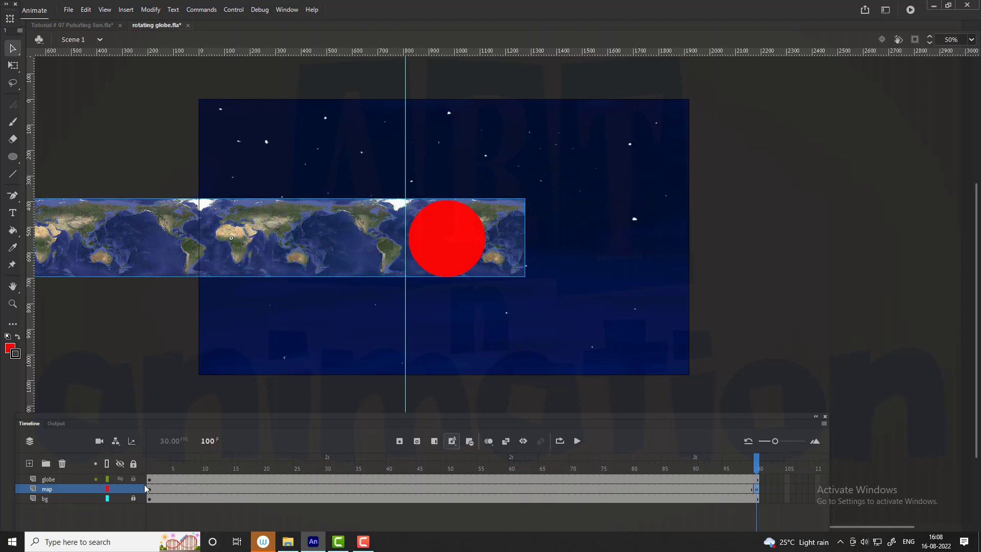
{"action": "left_click", "coordinate": [149, 458]}
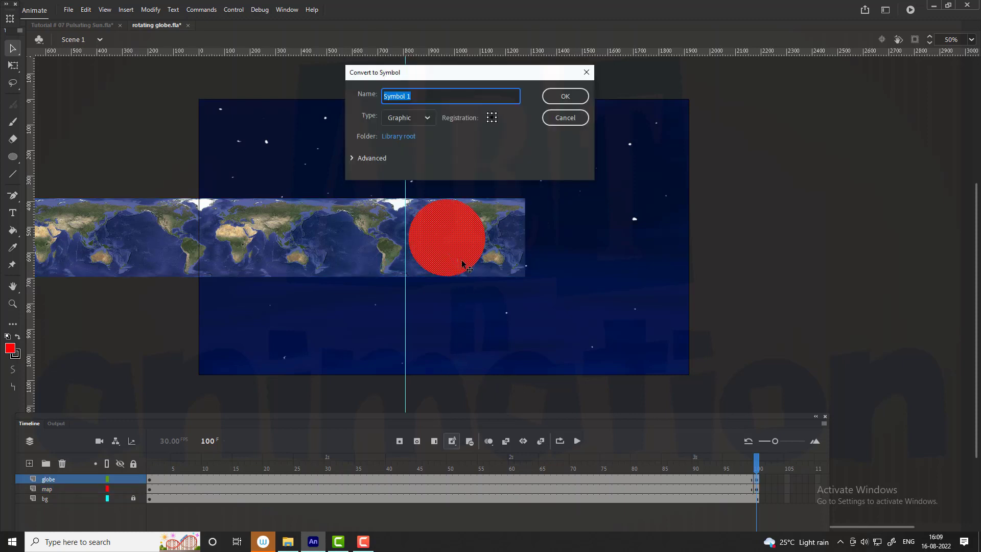
Name the circle symbol globe and set its layer as a mask over the map.
{"action": "type", "text": "globe"}
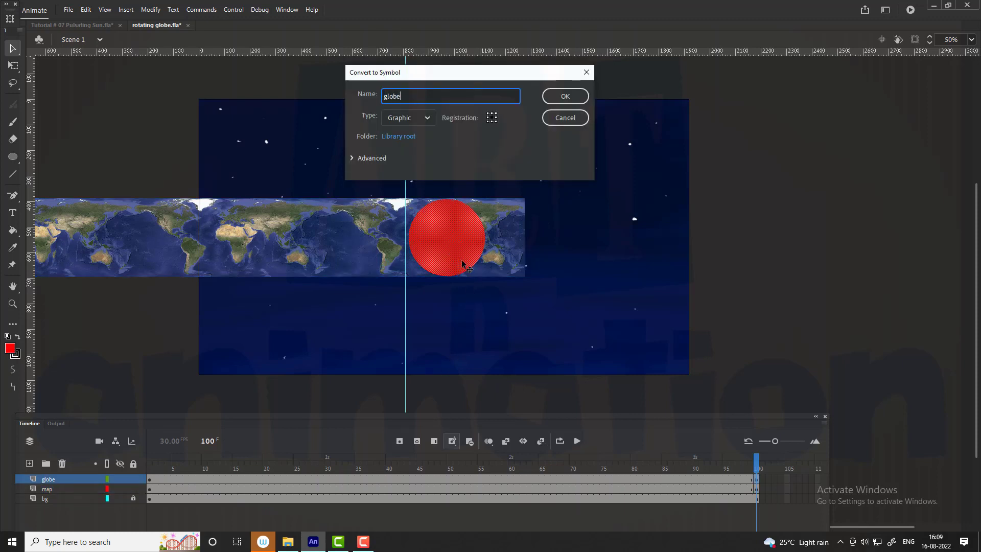
{"action": "right_click", "coordinate": [48, 478]}
{"action": "type", "text": "space"}
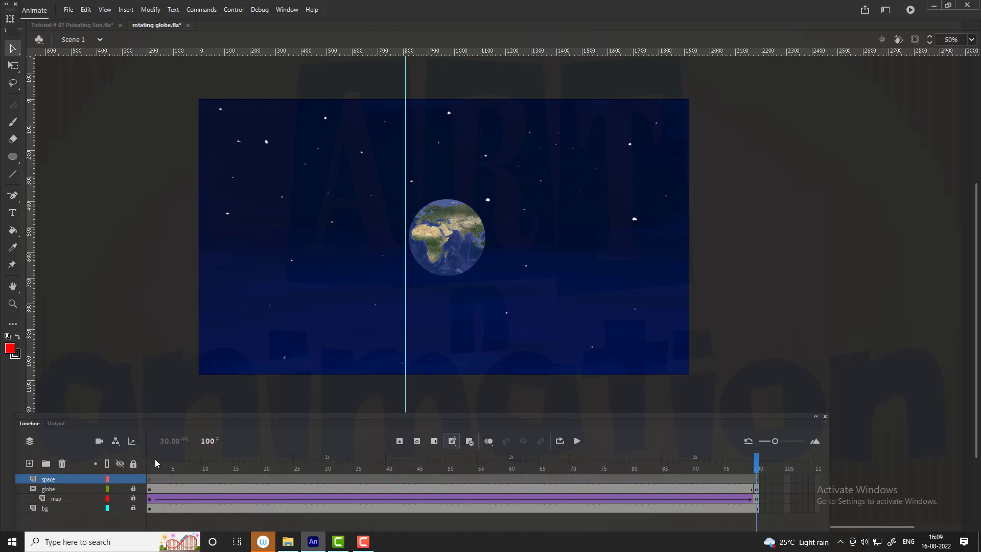
Cut the globe and map layers and select the placeholder on the space layer.
{"action": "right_click", "coordinate": [48, 488]}
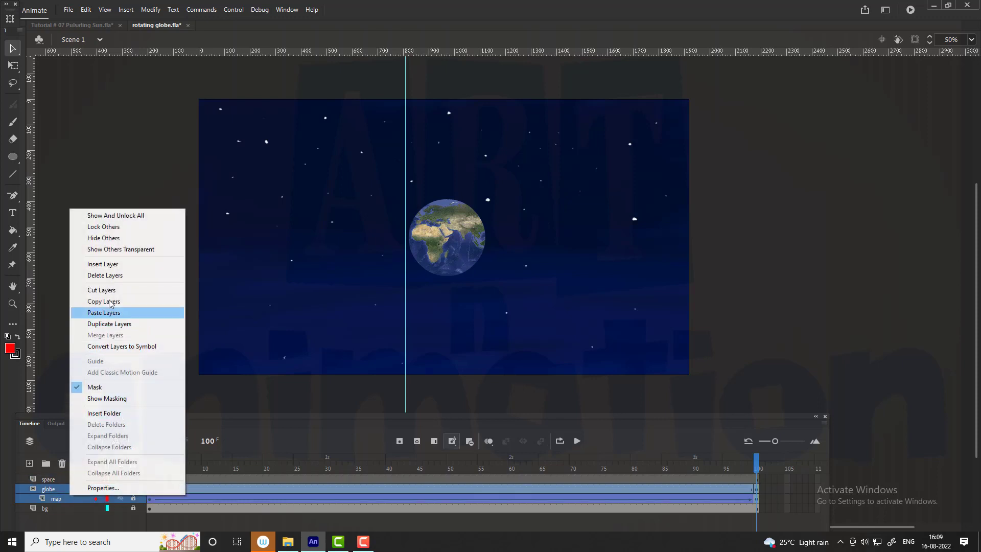
{"action": "left_click", "coordinate": [106, 275]}
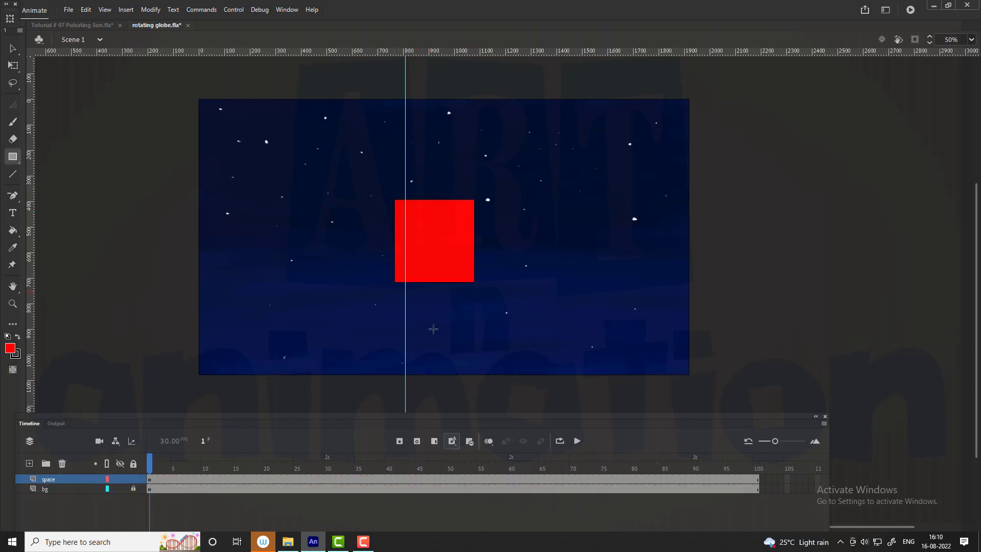
{"action": "left_click", "coordinate": [434, 241]}
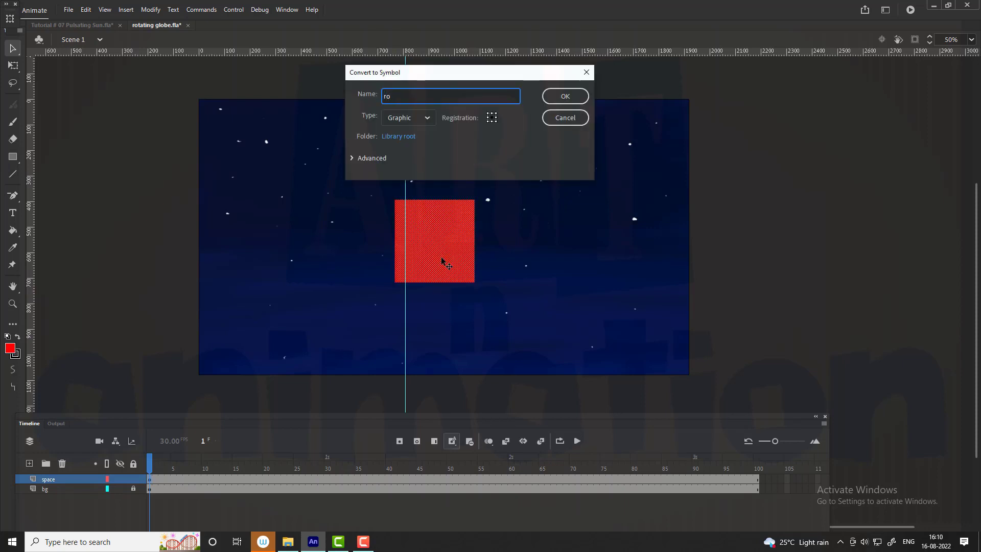
Create the rotating_globe graphic symbol and paste the masked globe layers inside it.
{"action": "type", "text": "rotating_"}
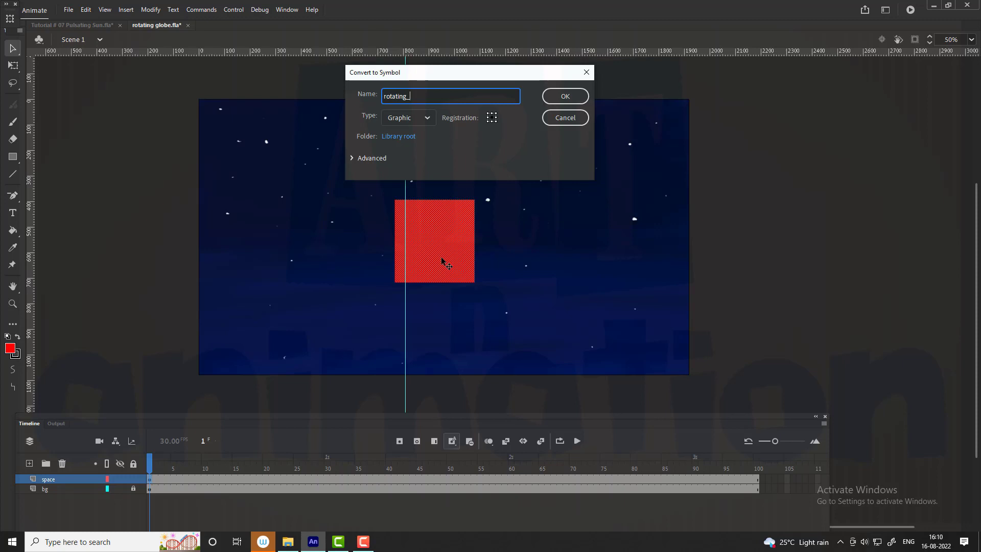
{"action": "left_click", "coordinate": [564, 96]}
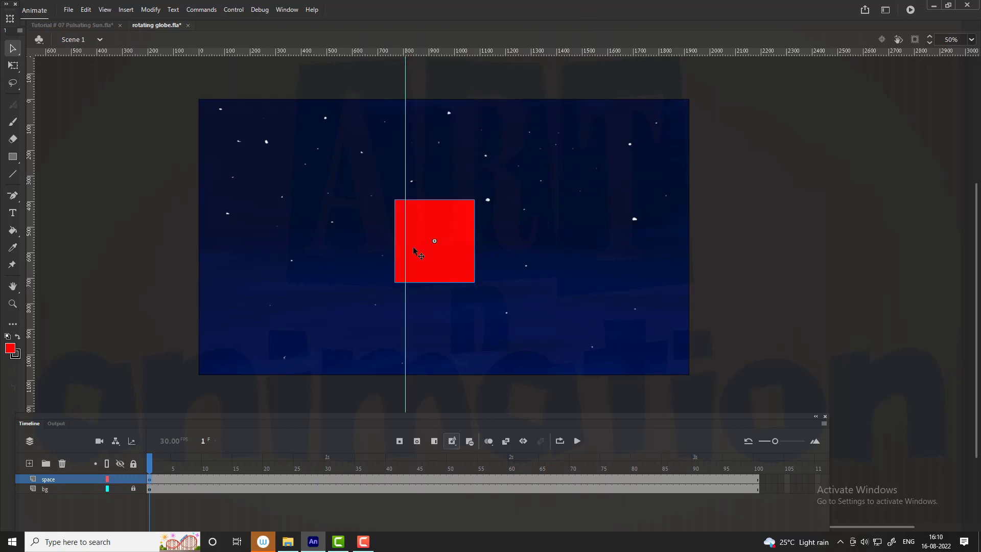
{"action": "right_click", "coordinate": [48, 478]}
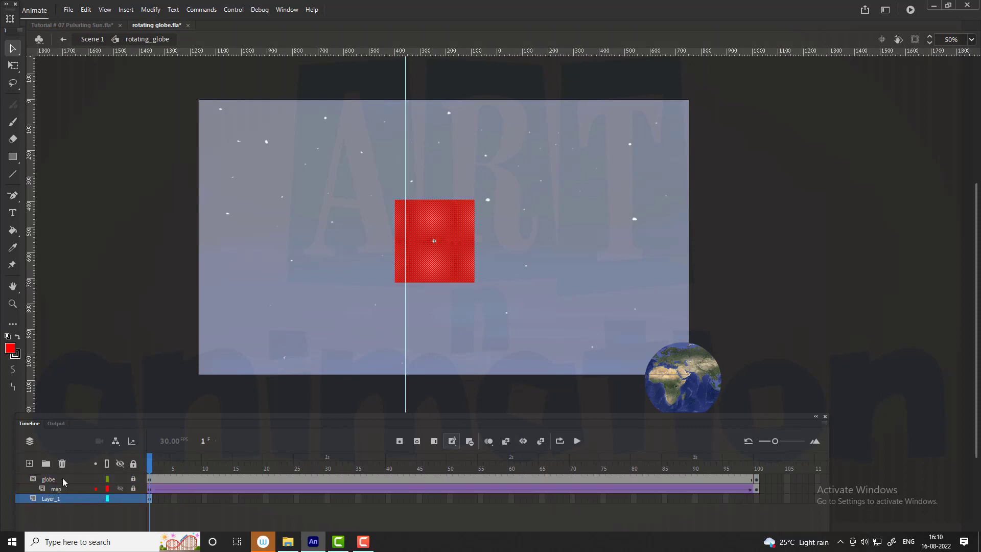
{"action": "left_click", "coordinate": [61, 464]}
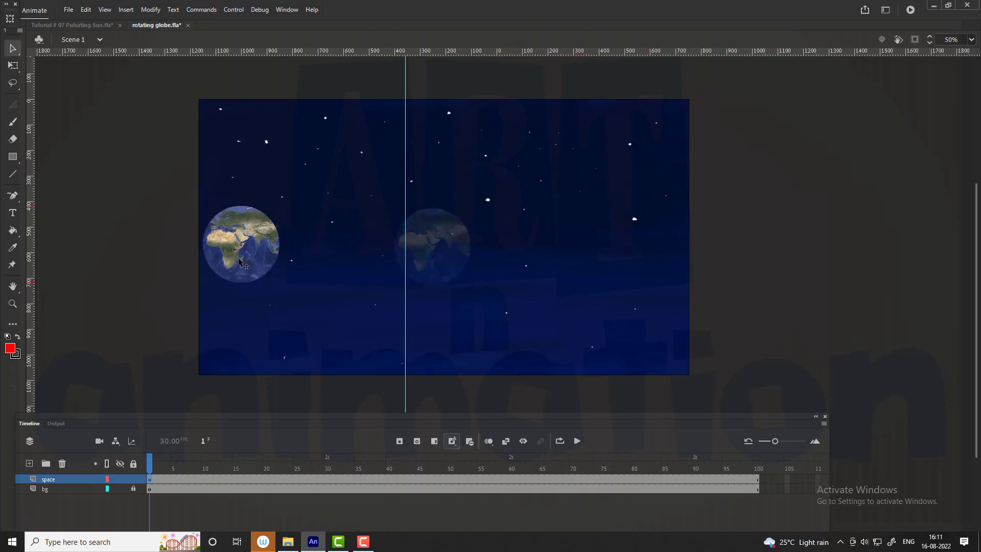
Rename the layer earth, add a classic motion guide and draw the red elliptical orbit.
{"action": "left_click", "coordinate": [241, 243]}
{"action": "type", "text": "earth"}
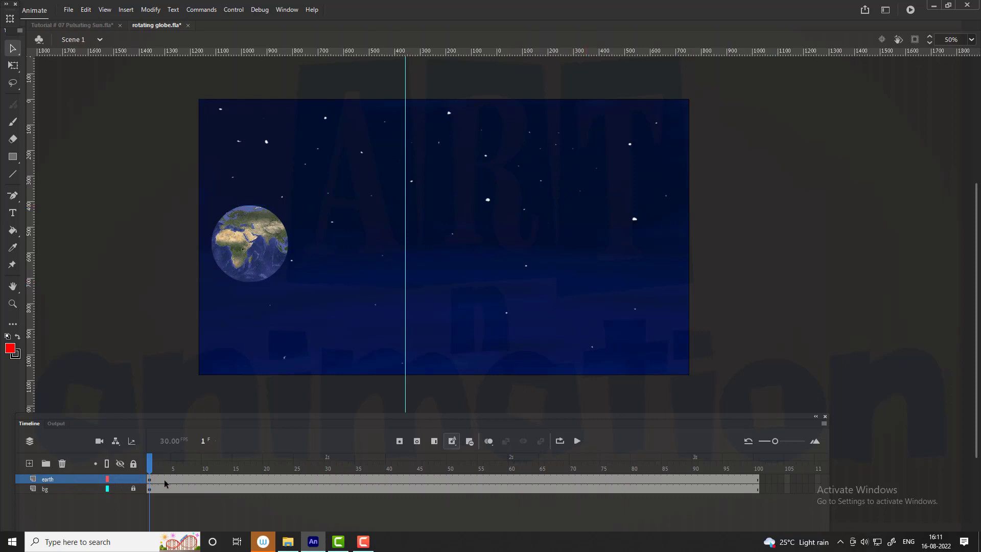
{"action": "right_click", "coordinate": [48, 478]}
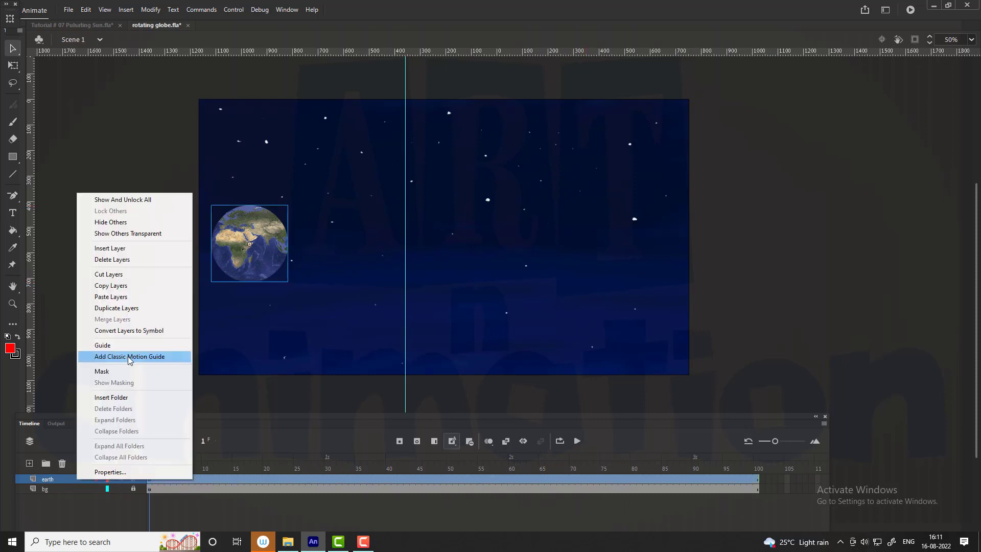
{"action": "mouse_move", "coordinate": [140, 361]}
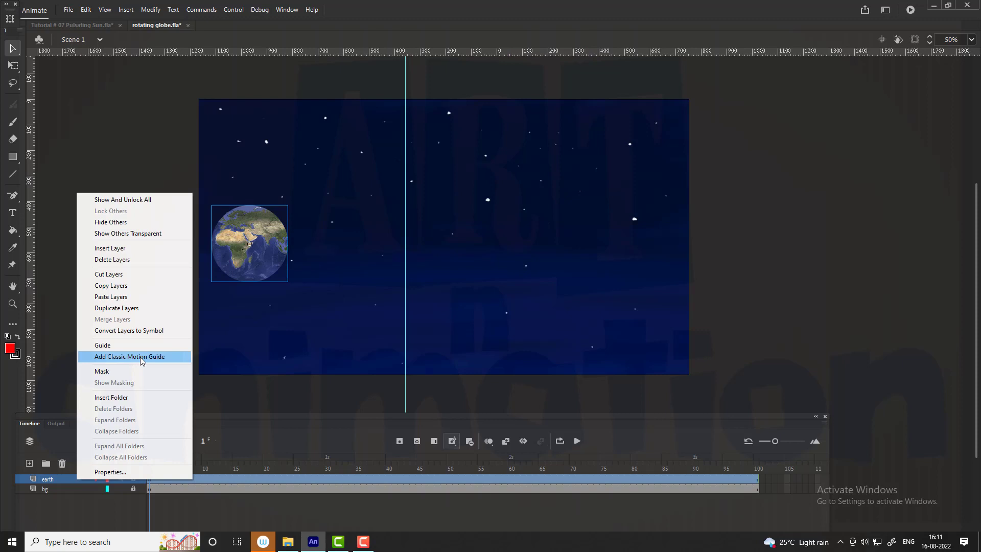
{"action": "left_click", "coordinate": [130, 356]}
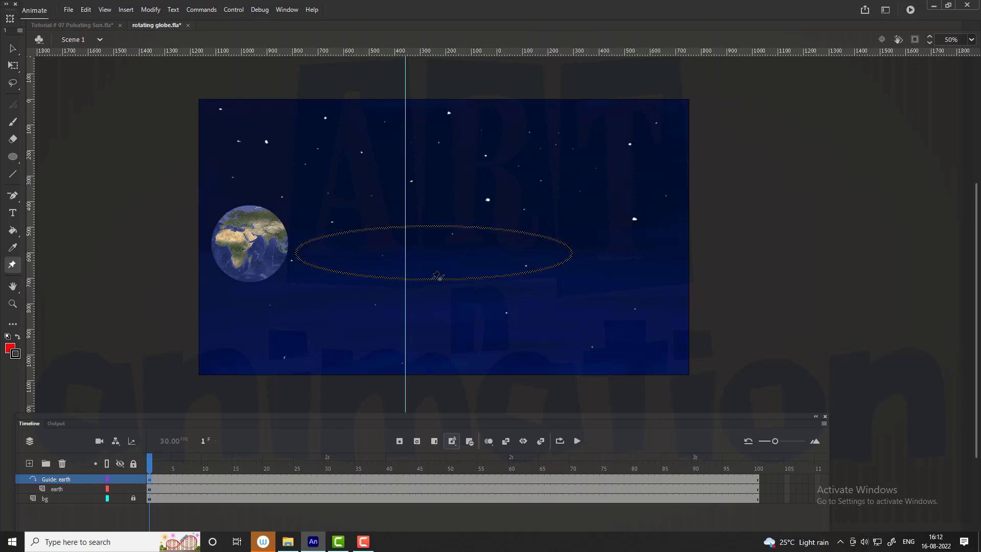
{"action": "left_click", "coordinate": [428, 253]}
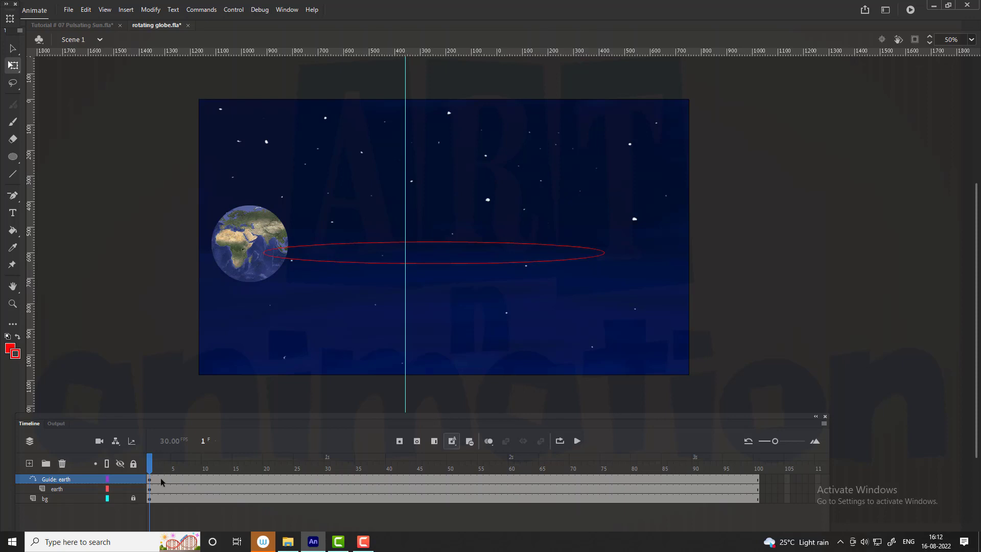
Select the globe on the earth layer and set its next position at a keyframe.
{"action": "left_click", "coordinate": [249, 244]}
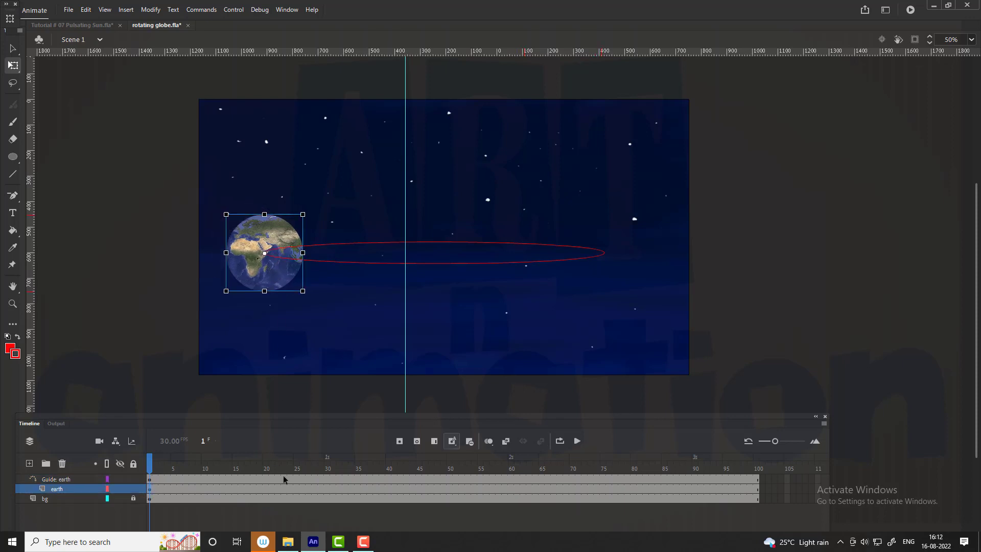
{"action": "left_click", "coordinate": [296, 462]}
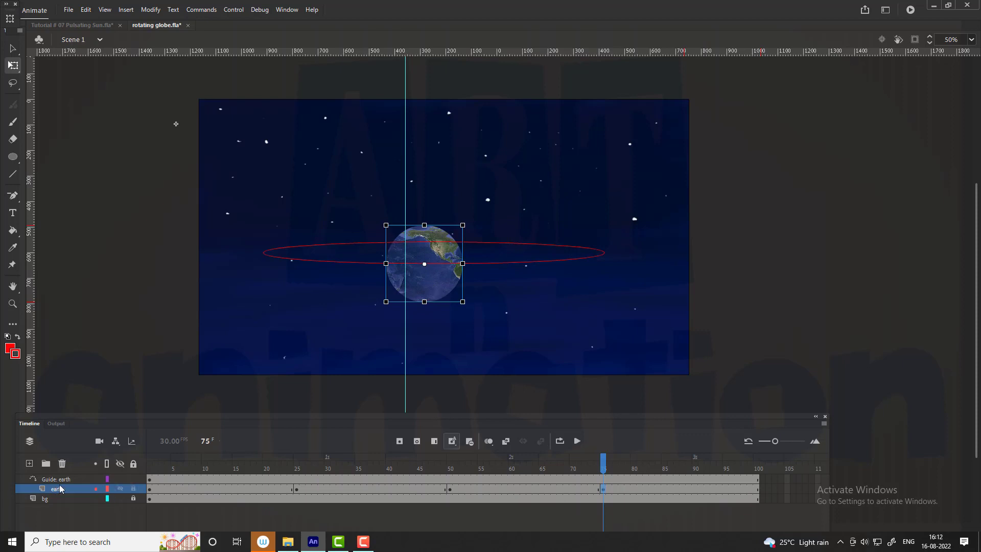
{"action": "left_click", "coordinate": [150, 467]}
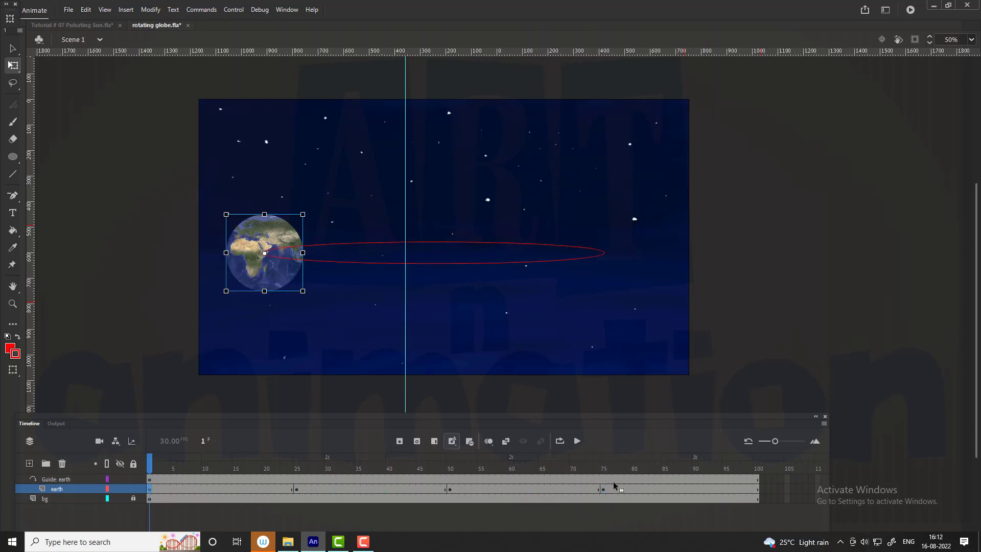
Select the frame span across the keyframes and create a classic tween.
{"action": "left_click", "coordinate": [755, 467]}
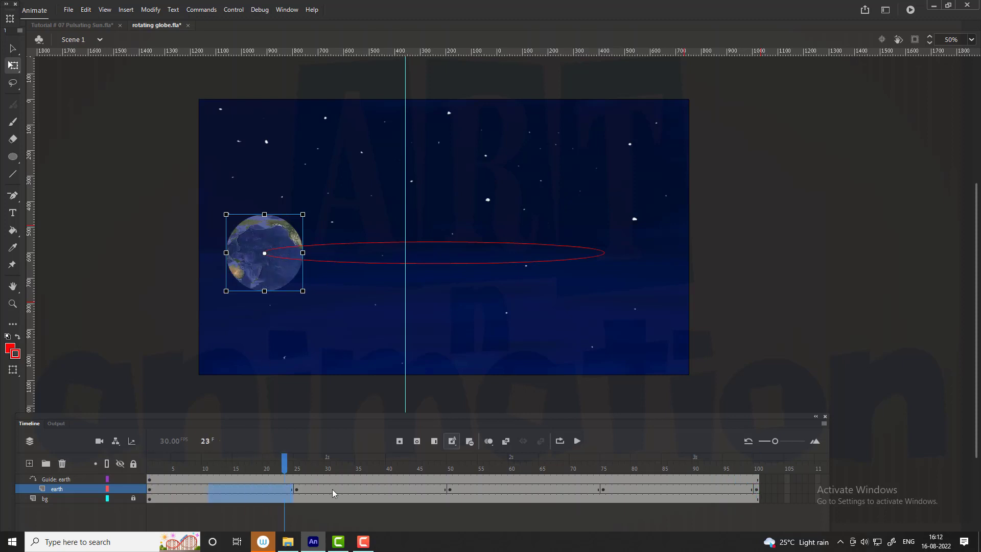
{"action": "left_click", "coordinate": [607, 460]}
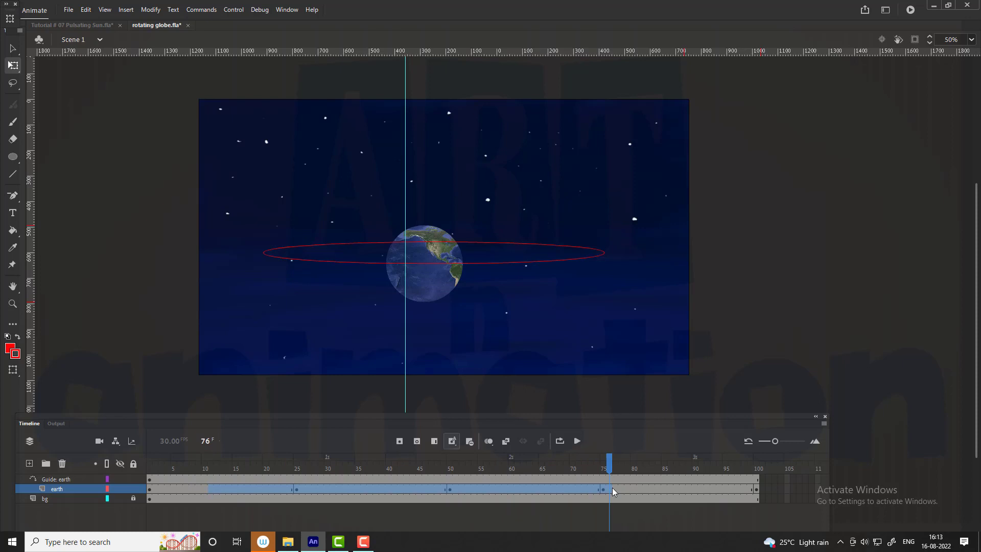
{"action": "left_click", "coordinate": [576, 441]}
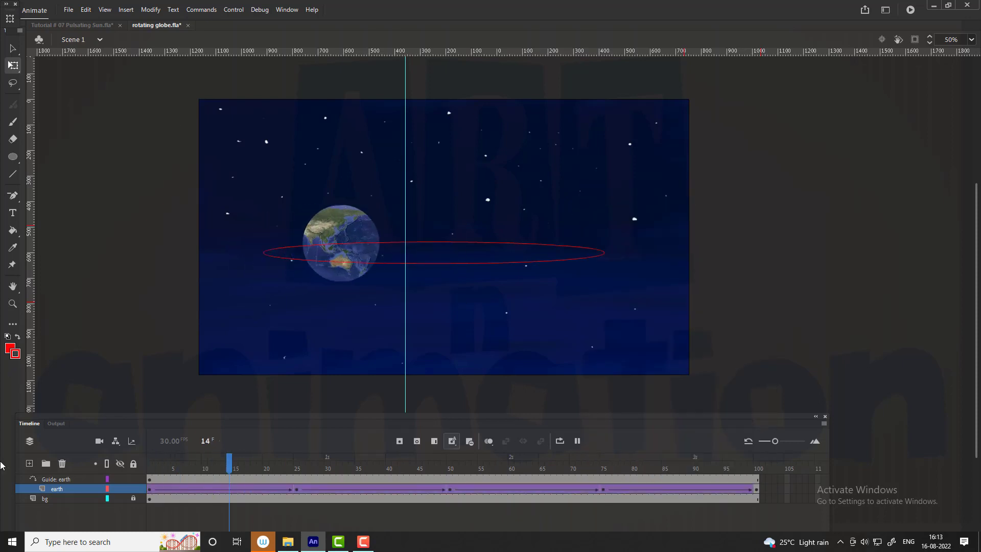
Scale the globe to 60% at frame 25 and resize it again at frame 75.
{"action": "left_click", "coordinate": [603, 460]}
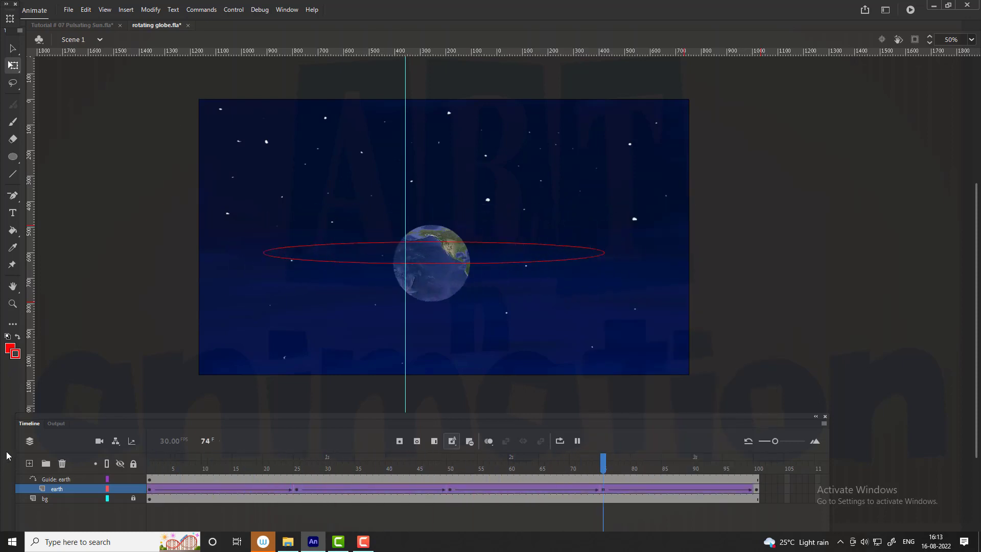
{"action": "left_click", "coordinate": [760, 467]}
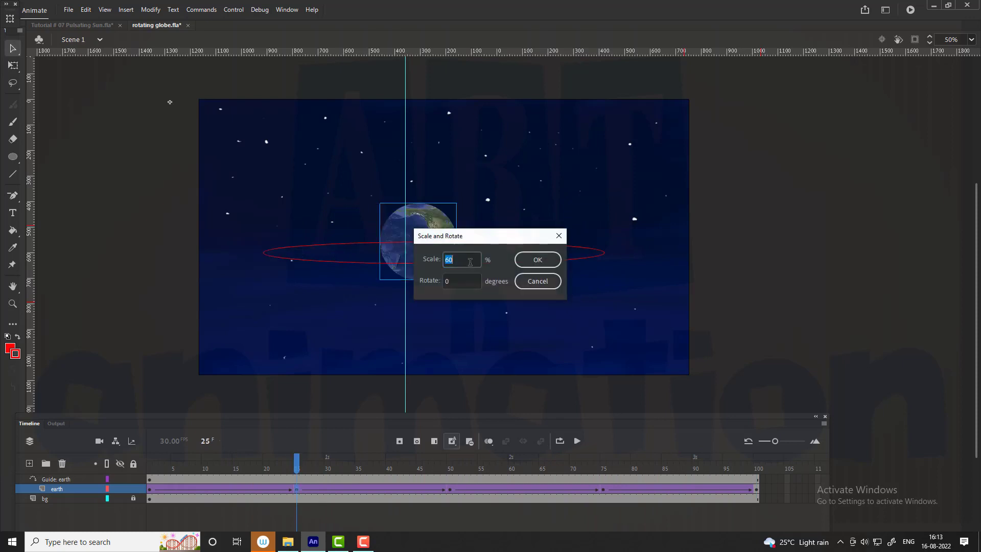
{"action": "left_click", "coordinate": [536, 260]}
{"action": "type", "text": "12"}
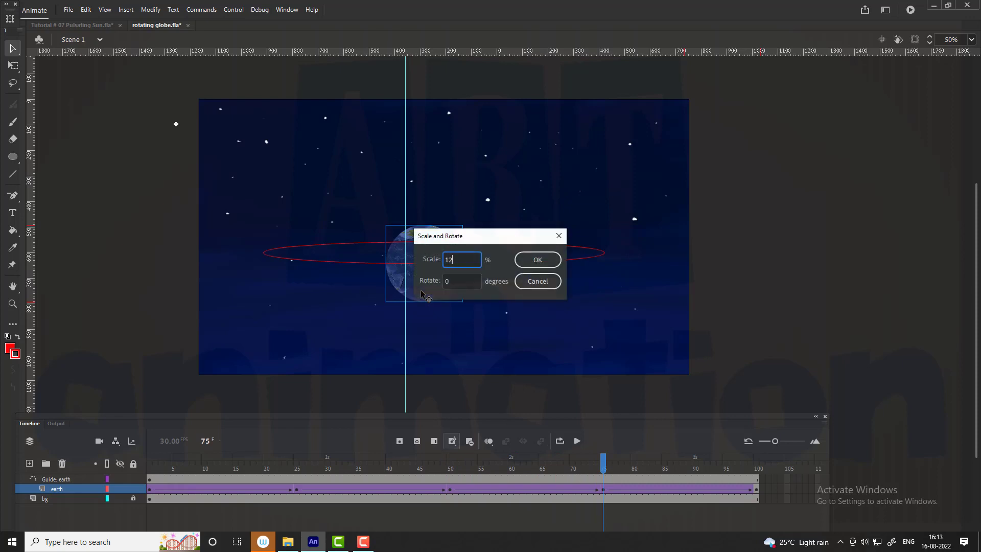
{"action": "left_click", "coordinate": [536, 258]}
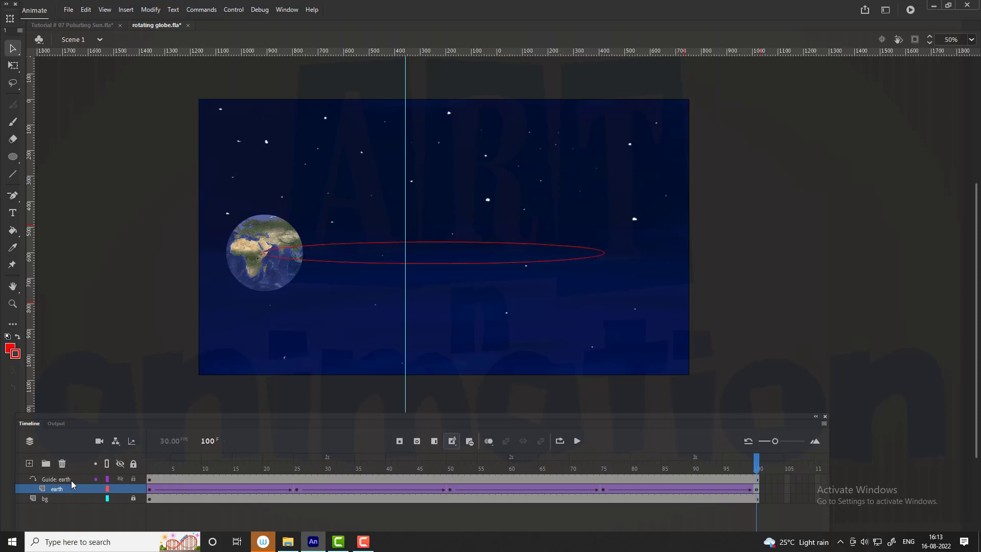
Insert a new layer named sun above the guide and paste the sun's frames into it.
{"action": "right_click", "coordinate": [56, 478]}
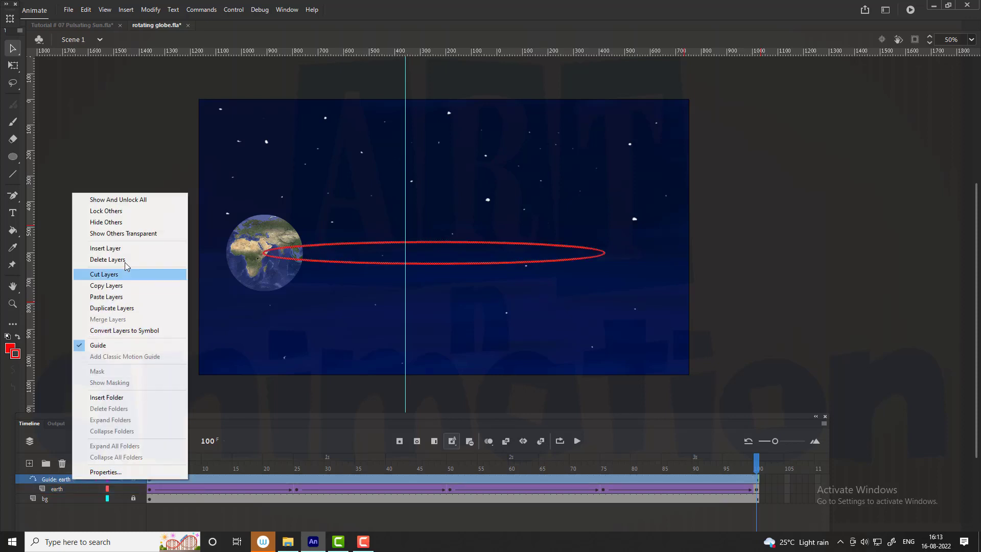
{"action": "left_click", "coordinate": [105, 248]}
{"action": "type", "text": "sun"}
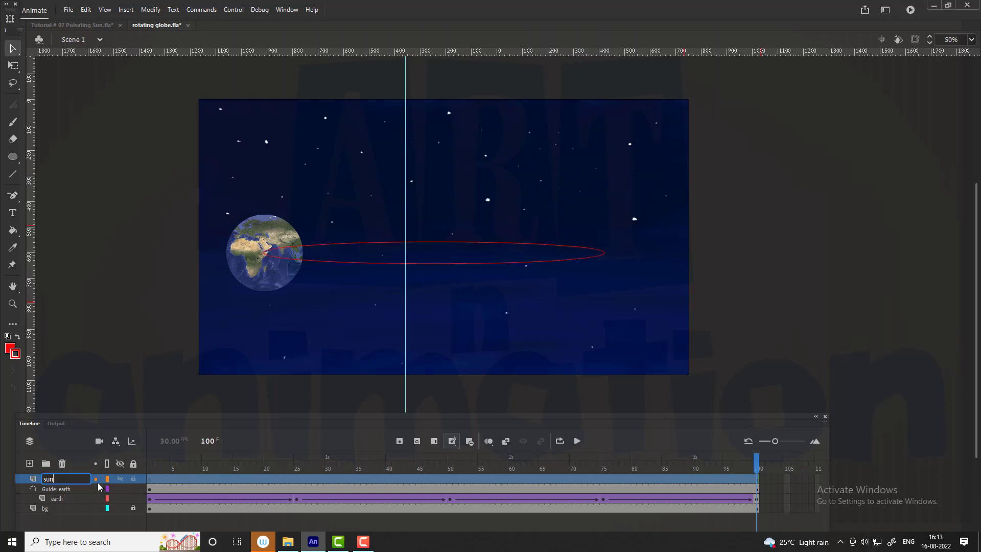
{"action": "left_click", "coordinate": [68, 25]}
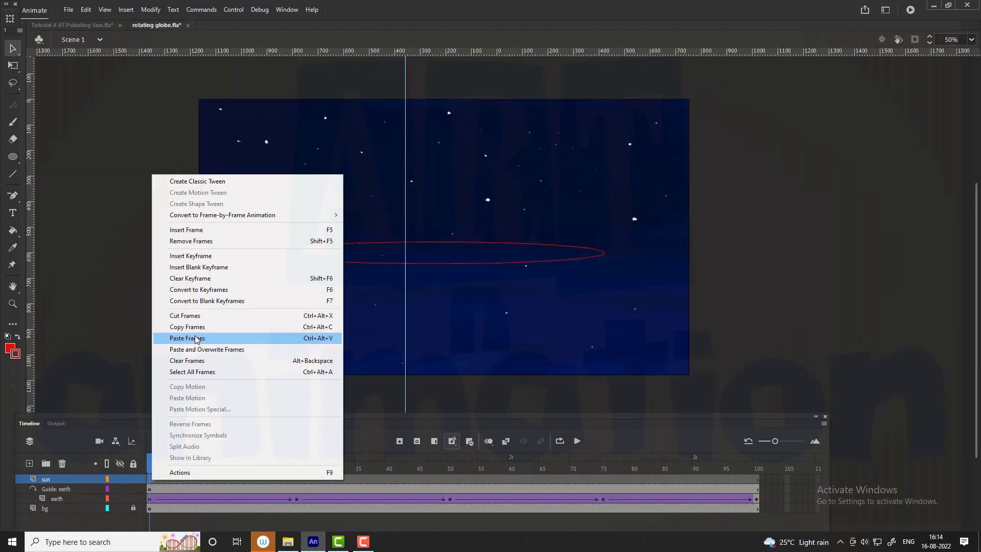
{"action": "left_click", "coordinate": [187, 339]}
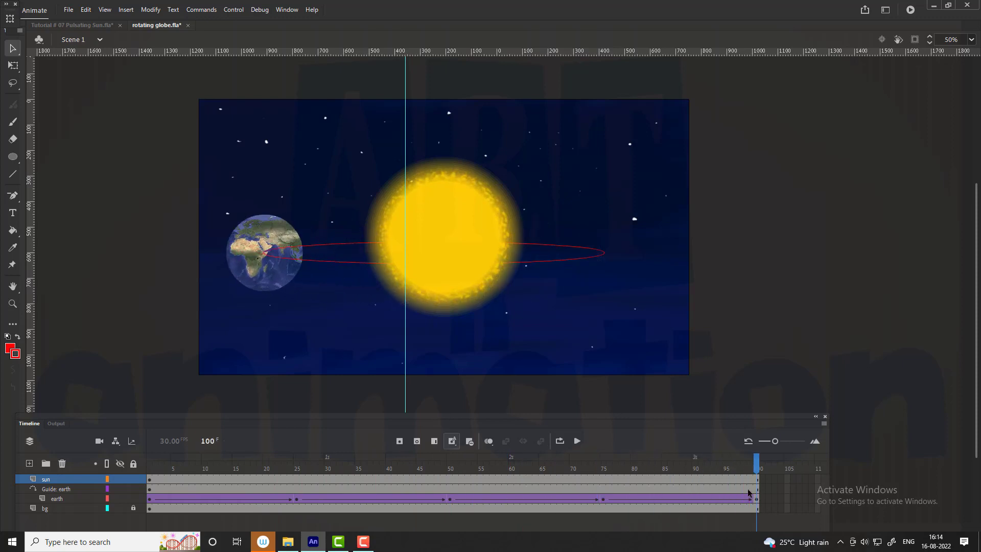
Check the sun and globe at other frames, then add another layer on top.
{"action": "left_click", "coordinate": [363, 459]}
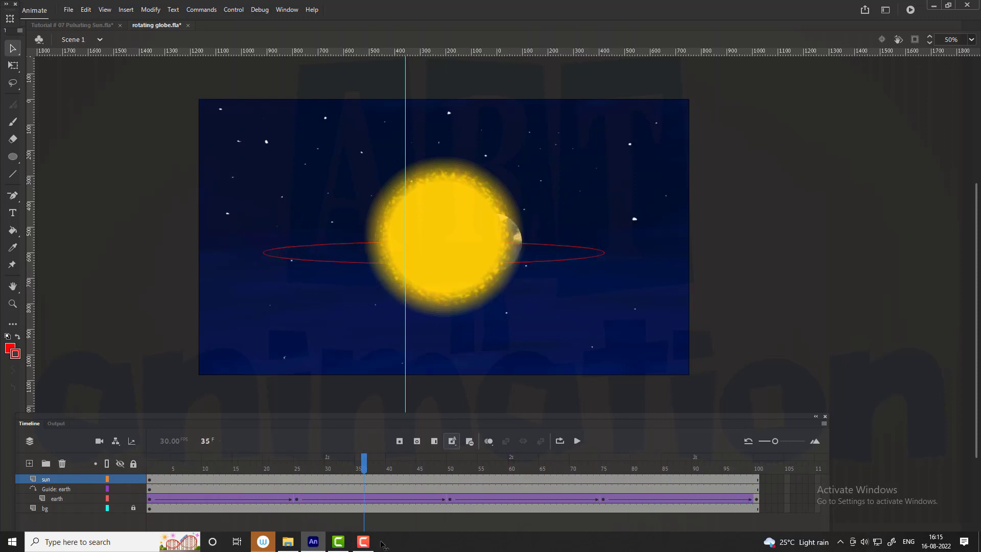
{"action": "left_click", "coordinate": [485, 466]}
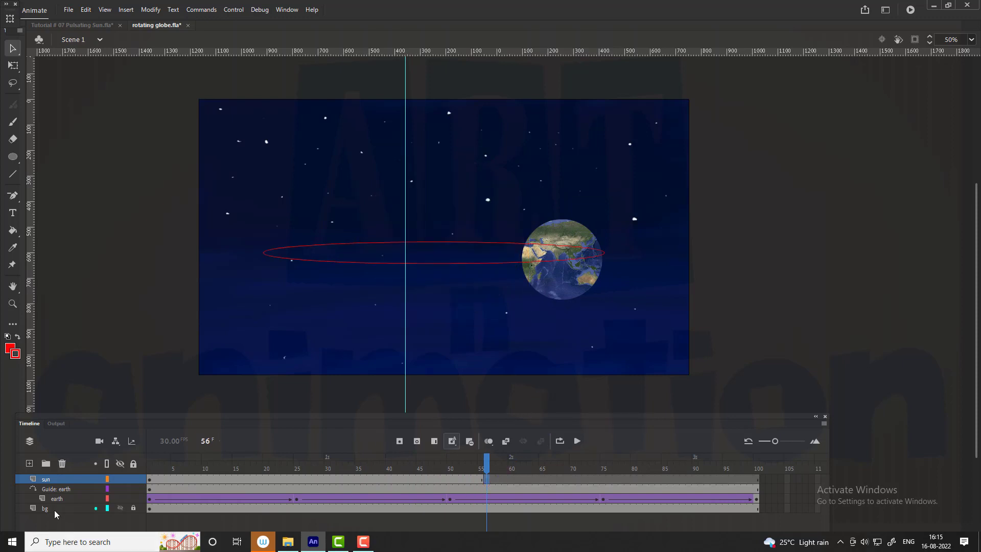
{"action": "left_click", "coordinate": [29, 463]}
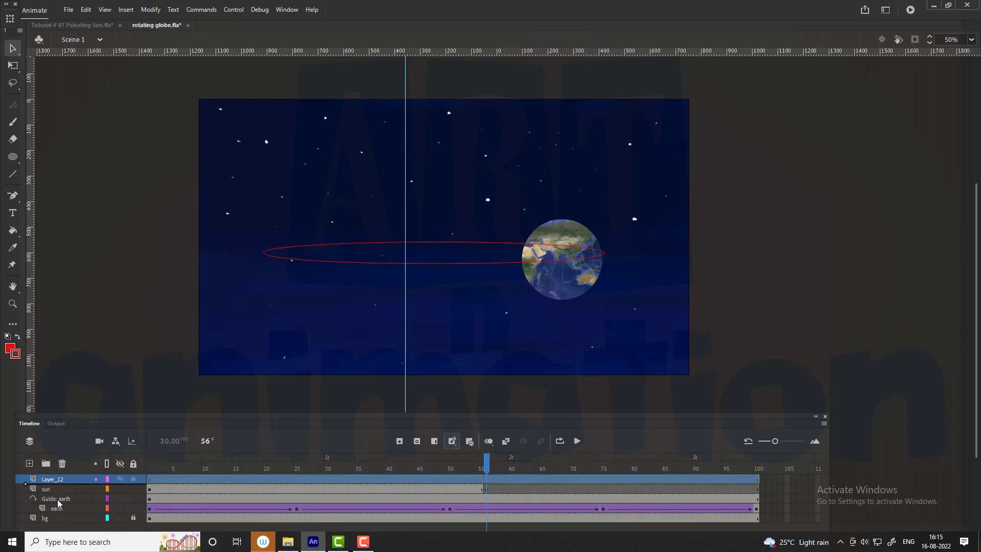